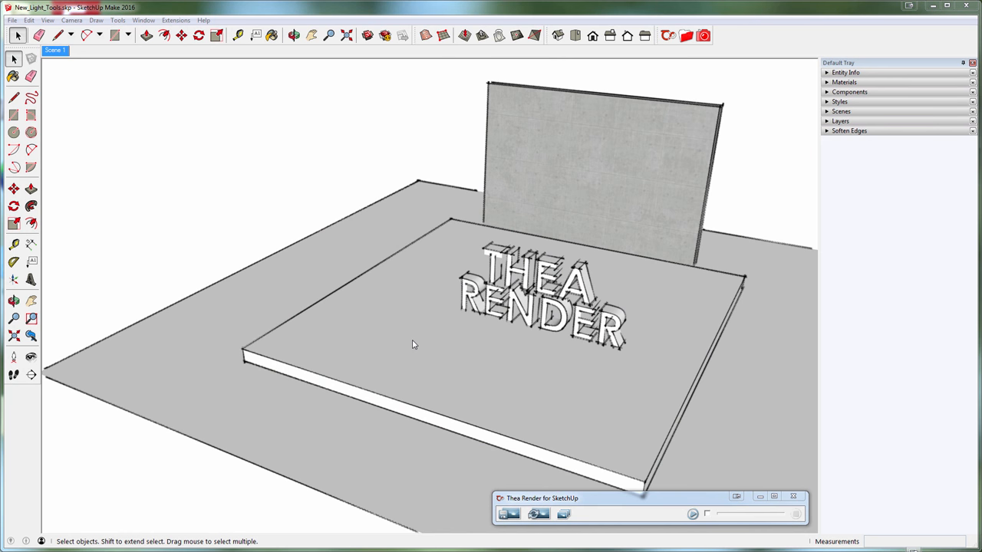
- Place a Thea point light in the model above the THEA RENDER text
click(665, 36)
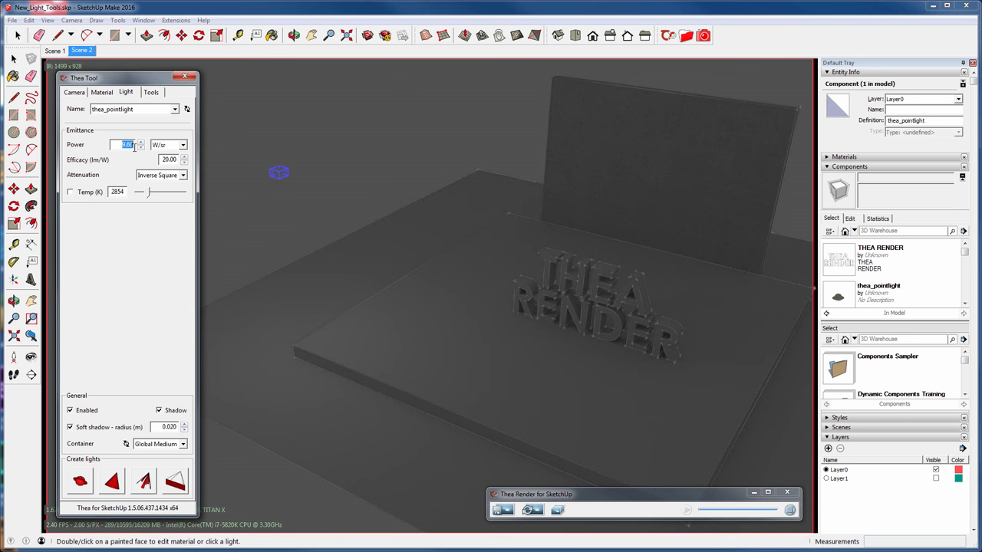
- Set the thea_pointlight Power to 200.00
text(200.00)
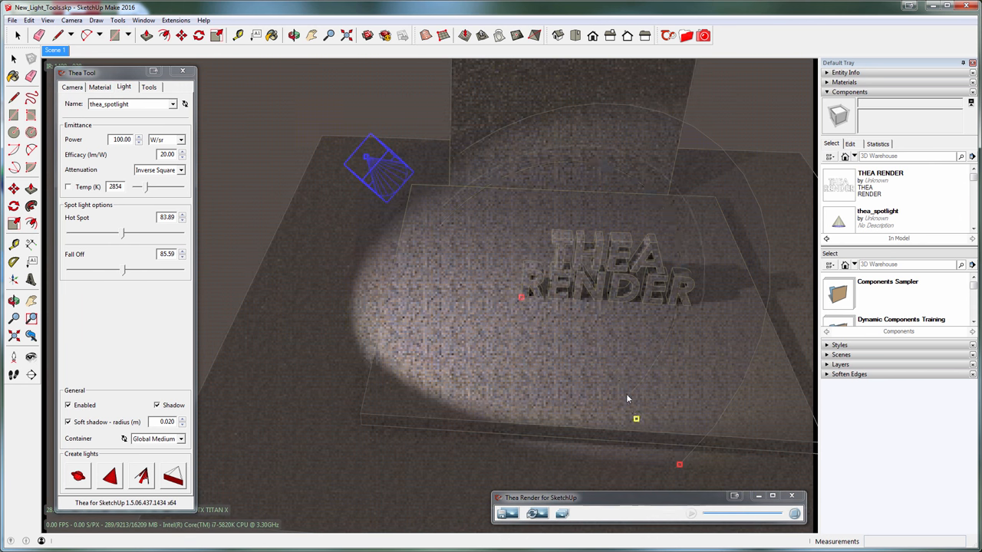
- Drag the spotlight's hot spot and fall-off handles inward to shrink its beam
drag(123, 232, 88, 232)
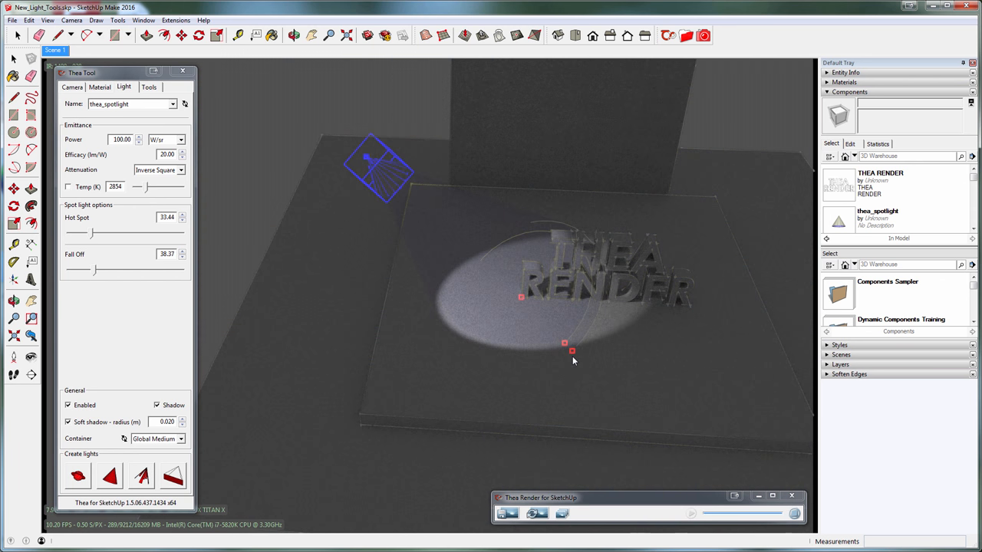
drag(571, 353, 461, 257)
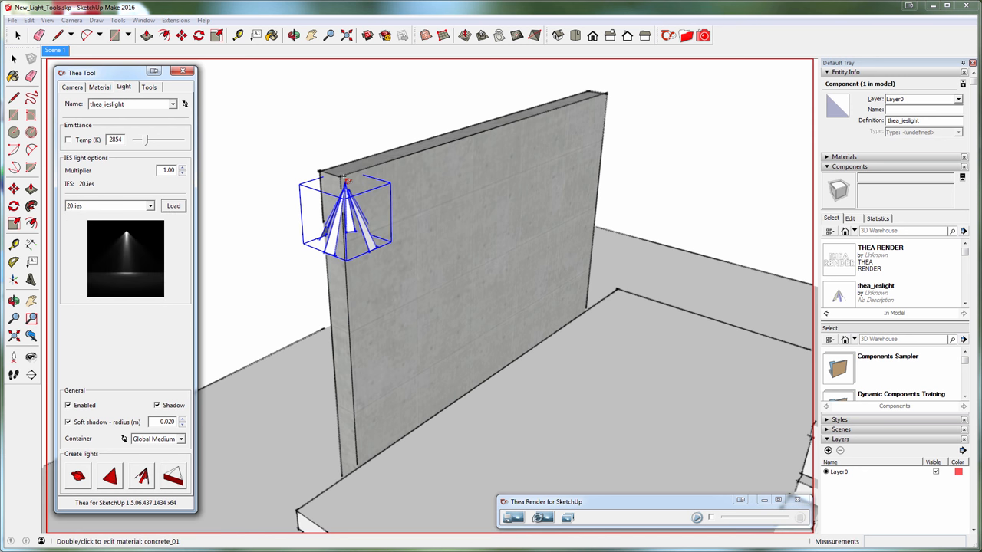
- Move the 20.ies IES light to the top of the concrete wall
drag(346, 215, 391, 207)
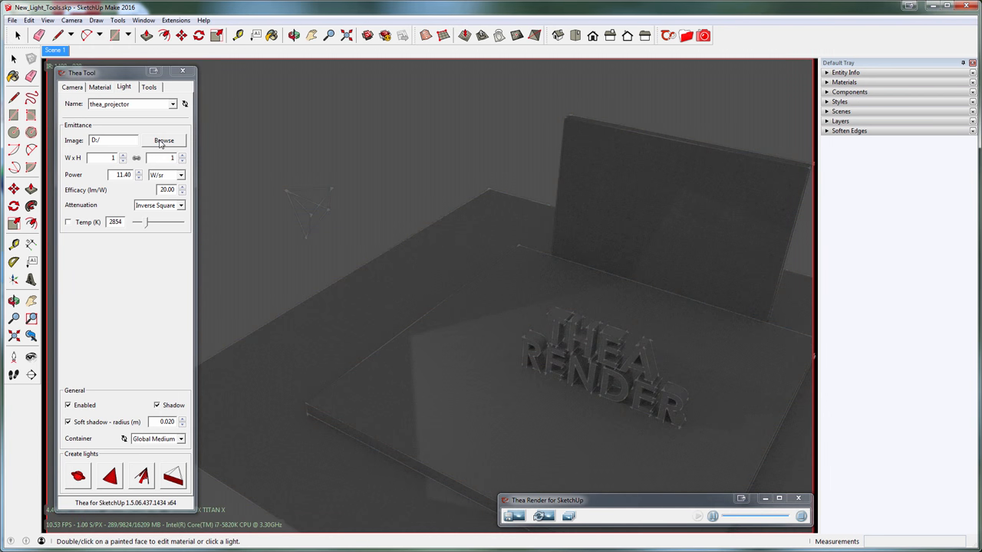
- Bring up the image picker for the projector light's Image field
click(164, 140)
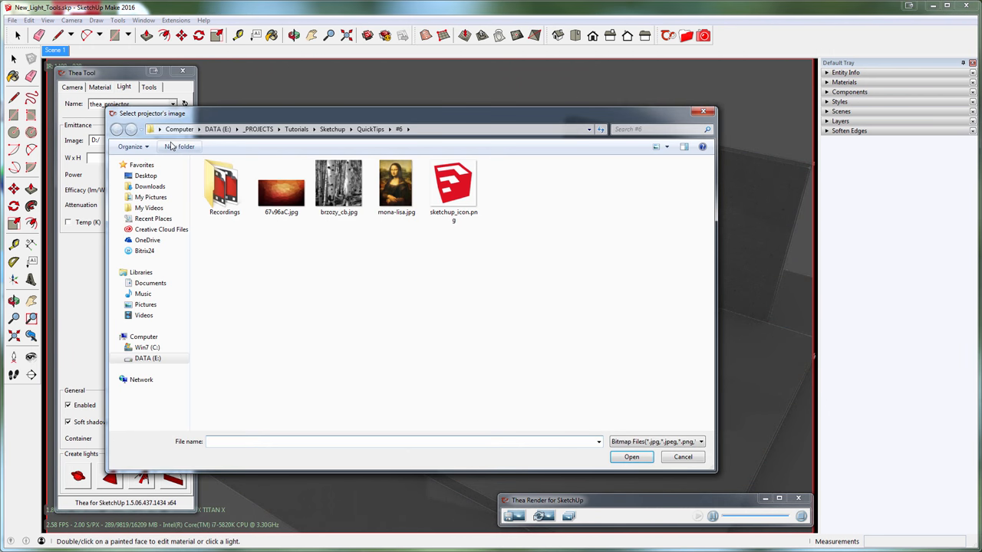
- Load the orange 67v96aC.jpg into the projector and set its Power to 500
click(282, 184)
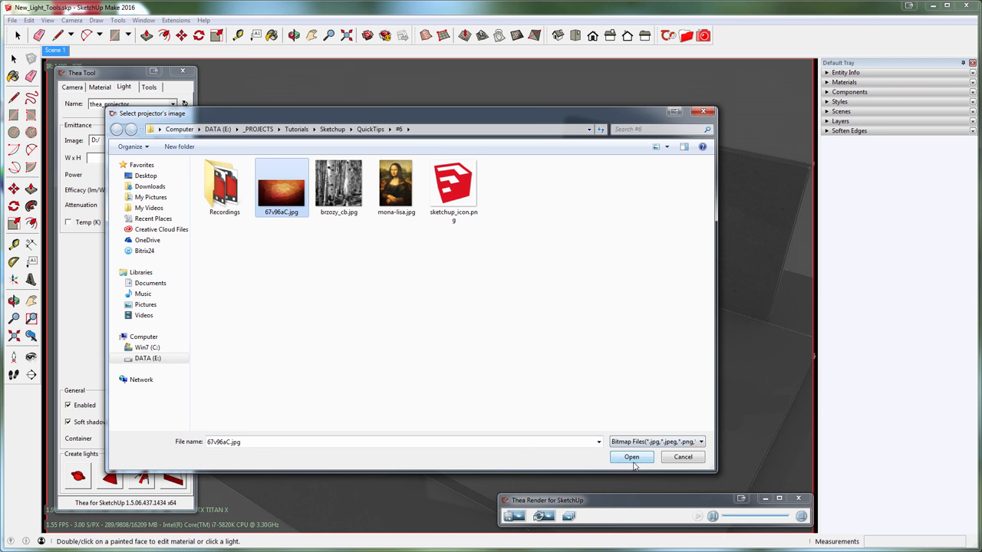
click(632, 456)
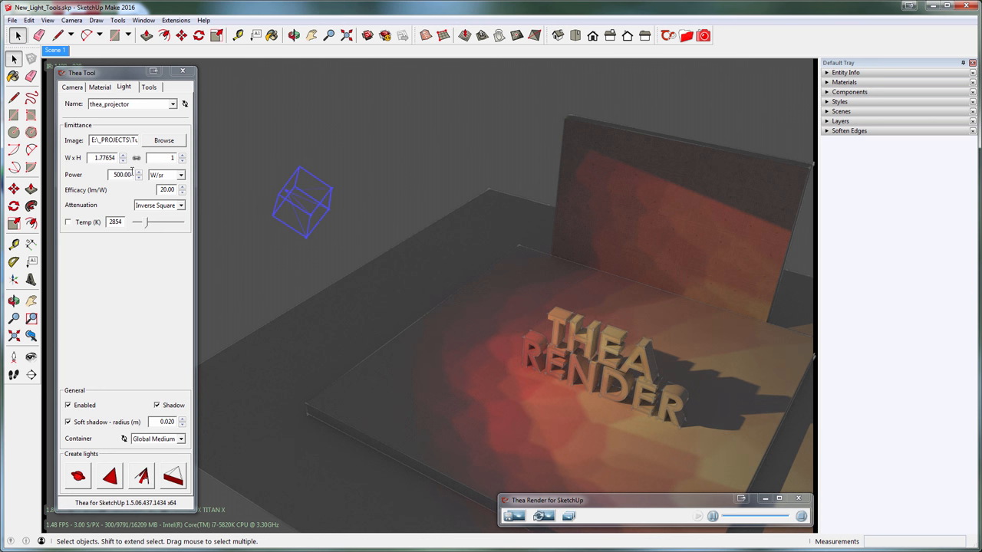
triple_click(105, 157)
text(0.5)
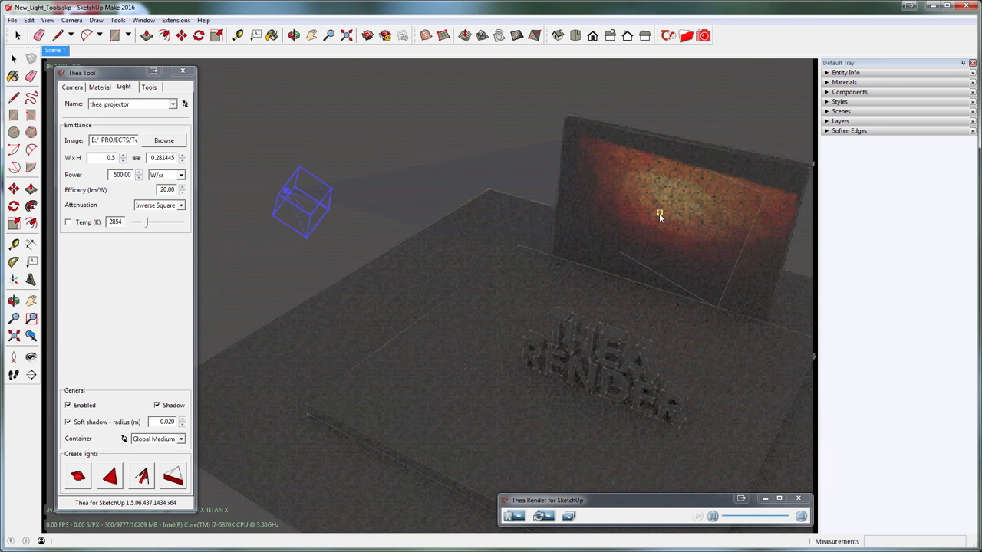
- Load brzozy_cb.jpg, then replace it with sketchup_icon.png as the projector image
click(164, 139)
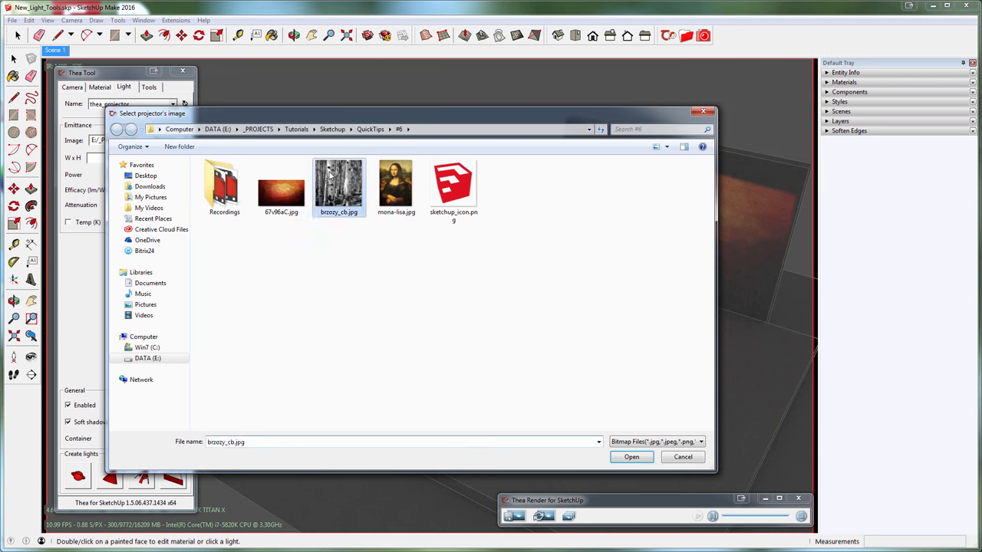
click(631, 458)
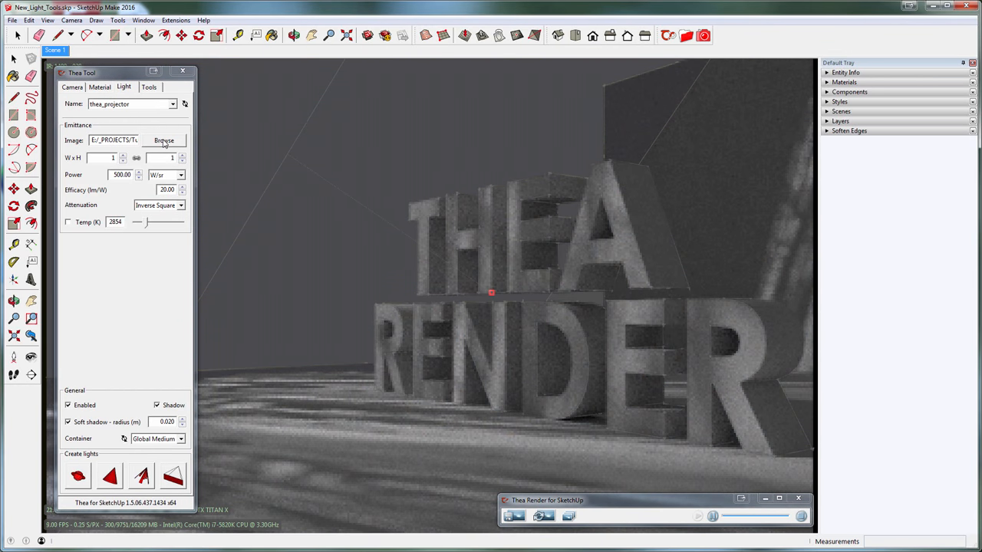
click(164, 140)
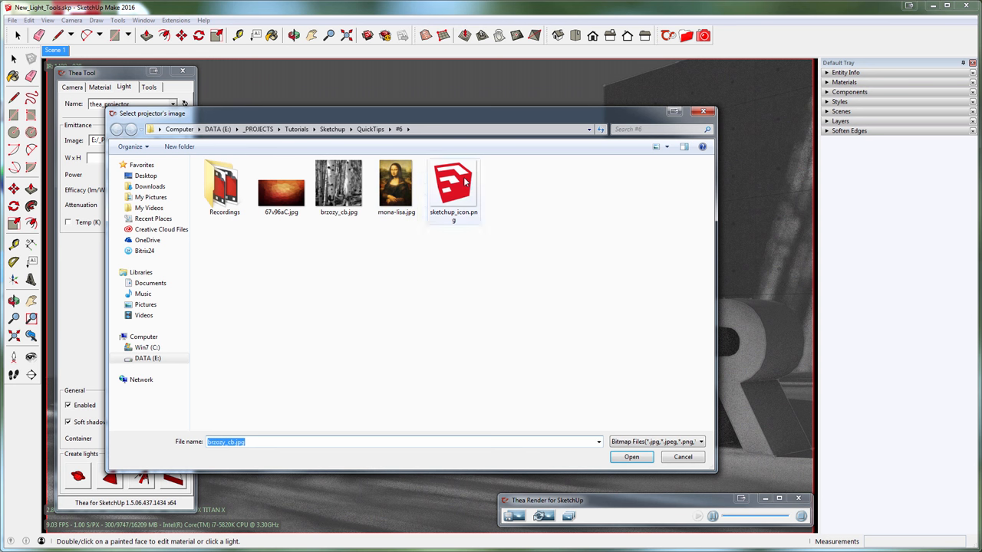
click(631, 457)
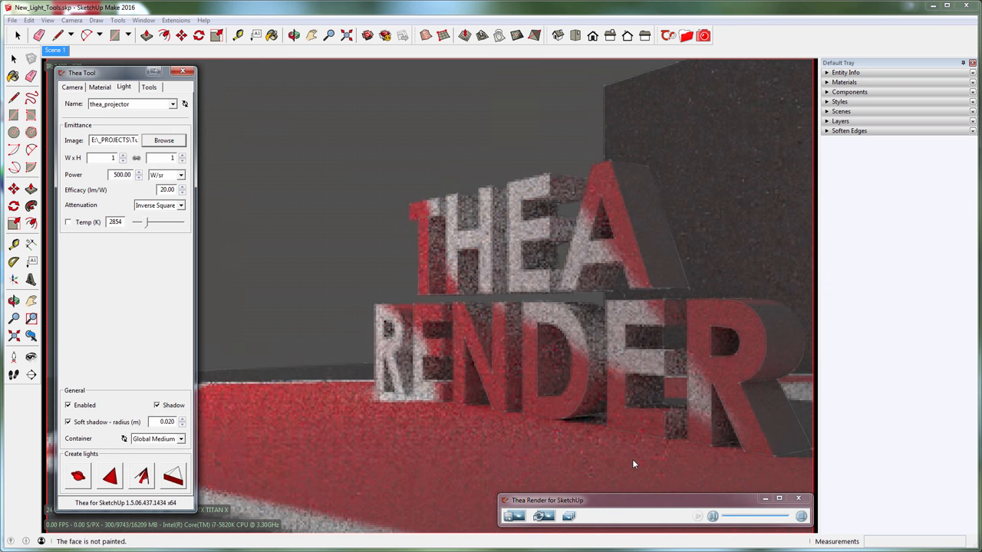